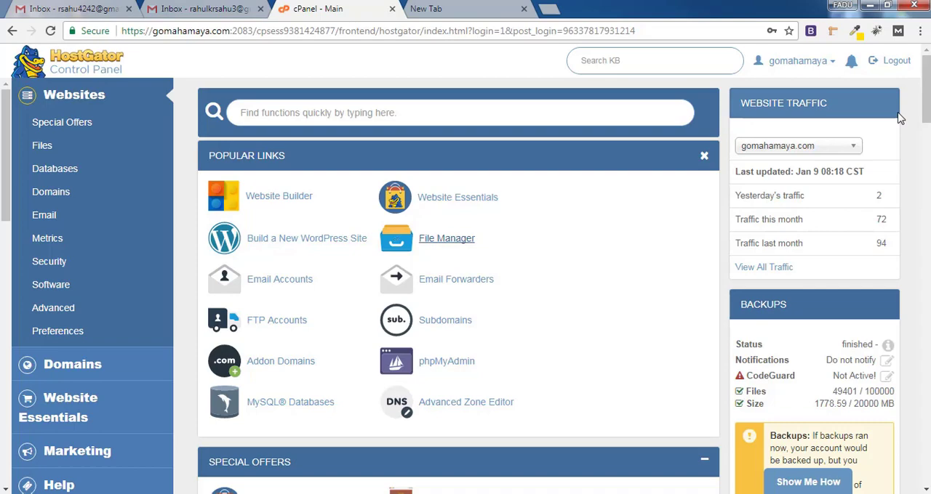
- Launch File Manager from the cPanel dashboard to list the account's home directory
scroll("down", 3)
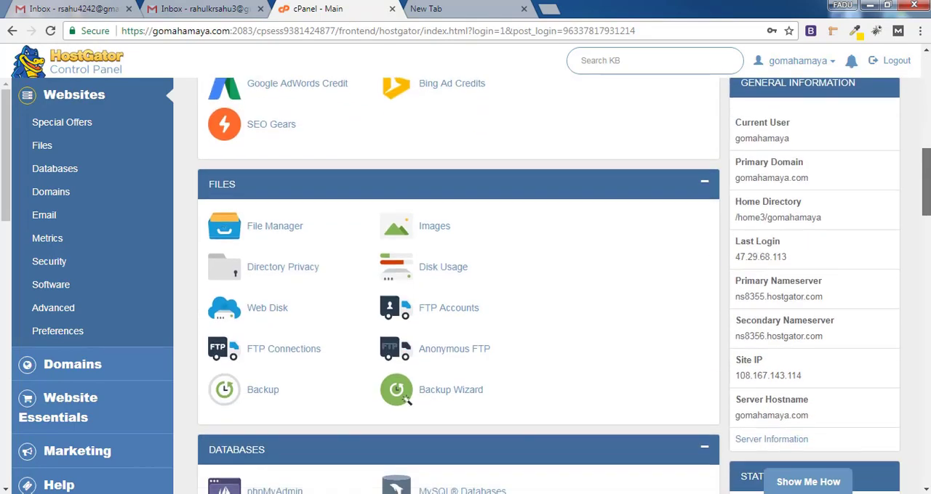
scroll("down", 3)
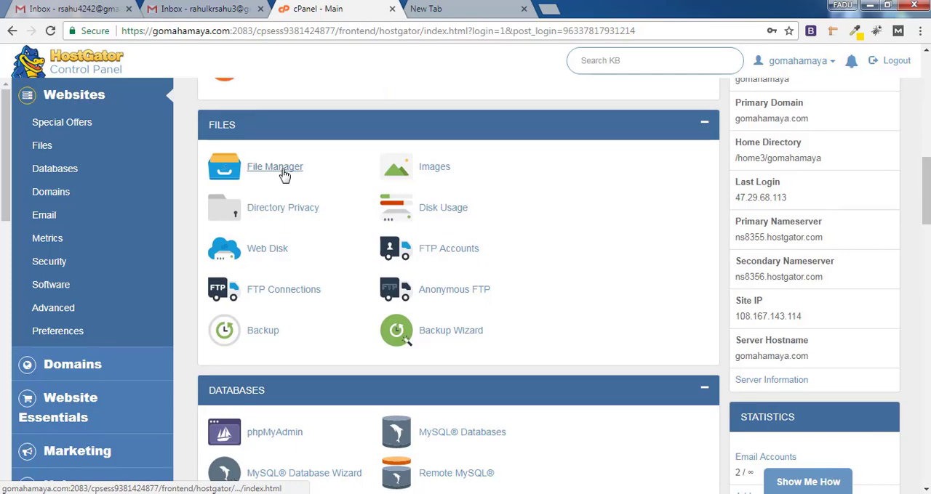
left_click(275, 168)
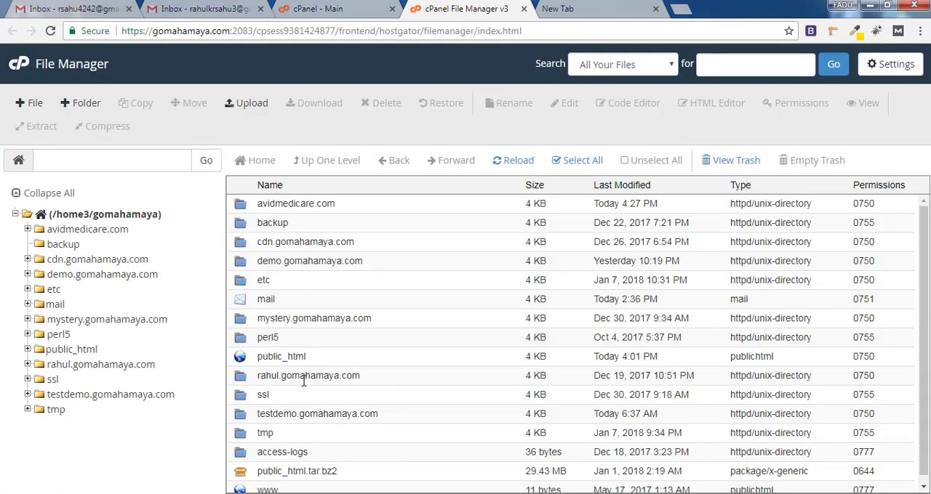
mouse_move(309, 430)
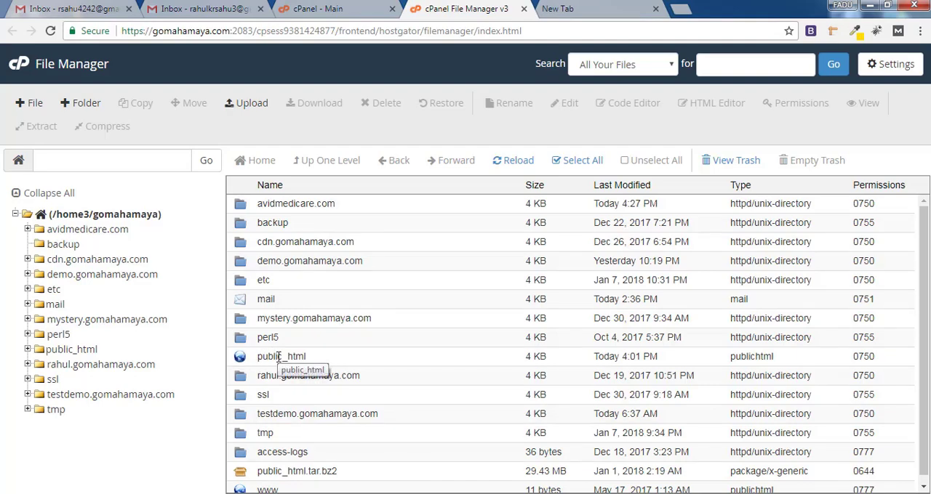
mouse_move(241, 212)
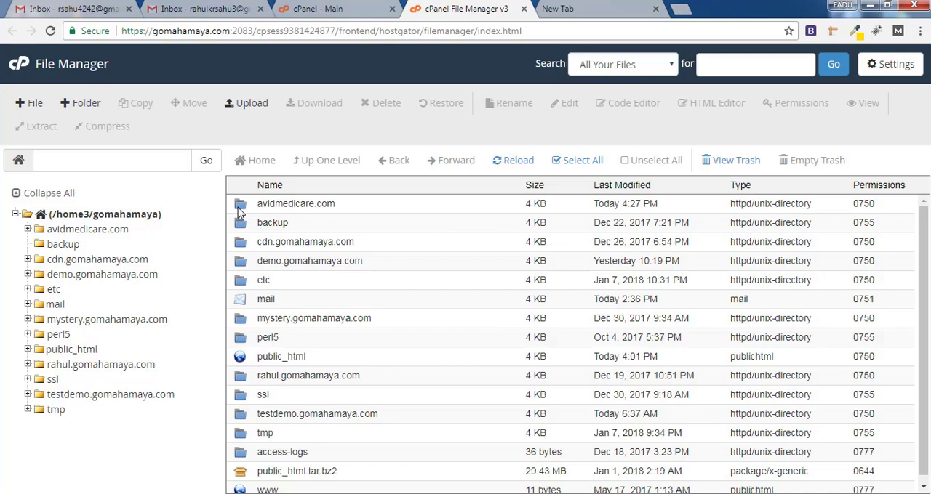
mouse_move(337, 211)
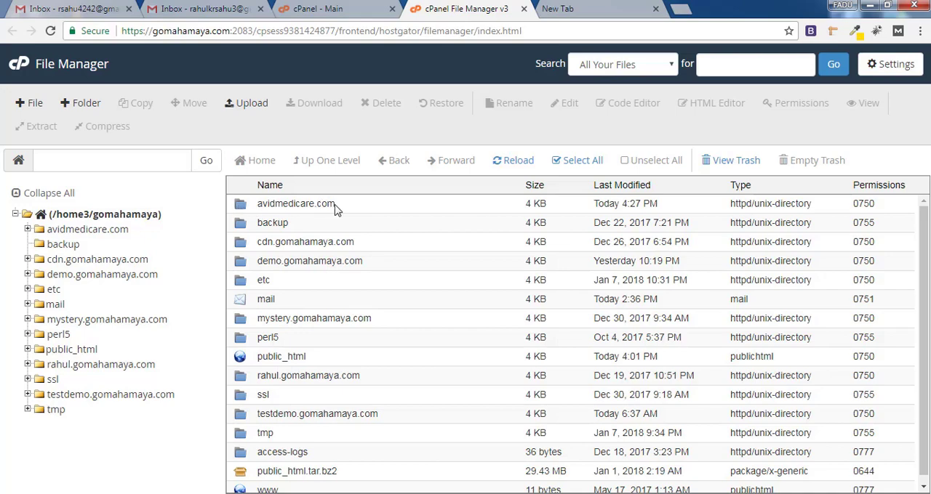
mouse_move(295, 203)
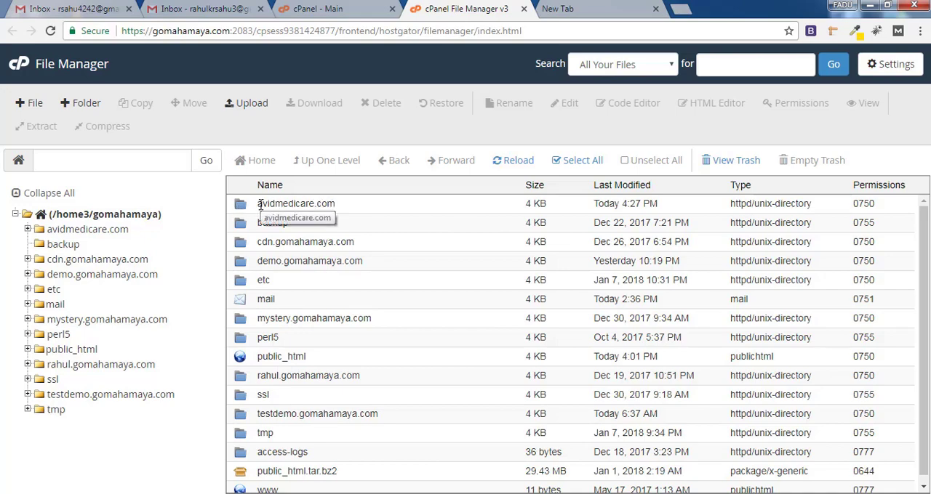
mouse_move(349, 215)
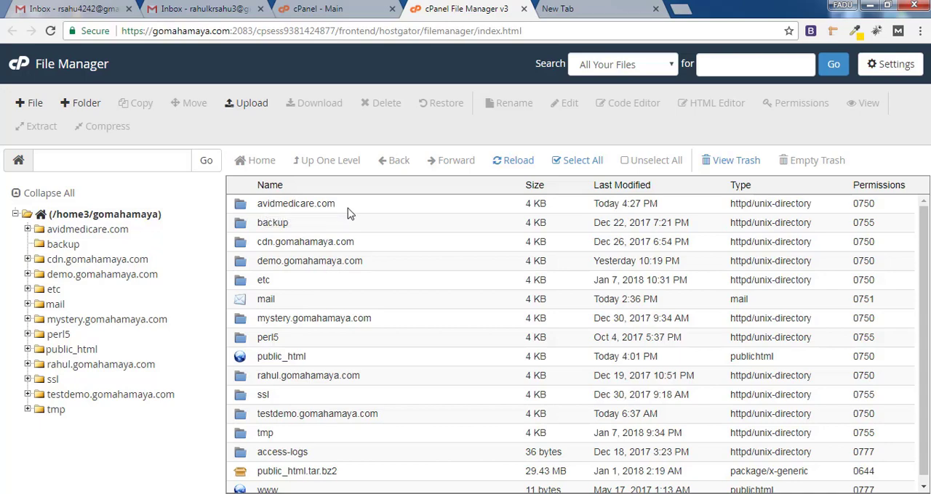
mouse_move(248, 364)
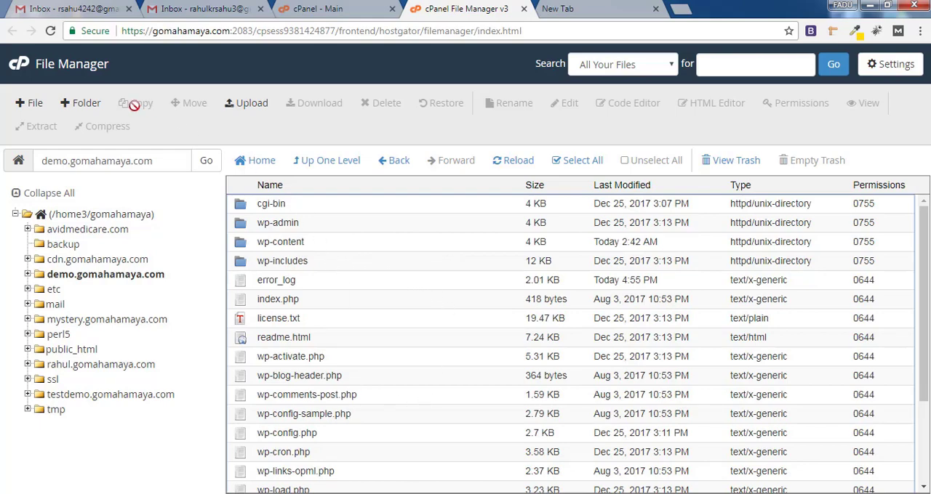
- Create a new empty file named robots.txt in the site folder and select it
left_click(29, 101)
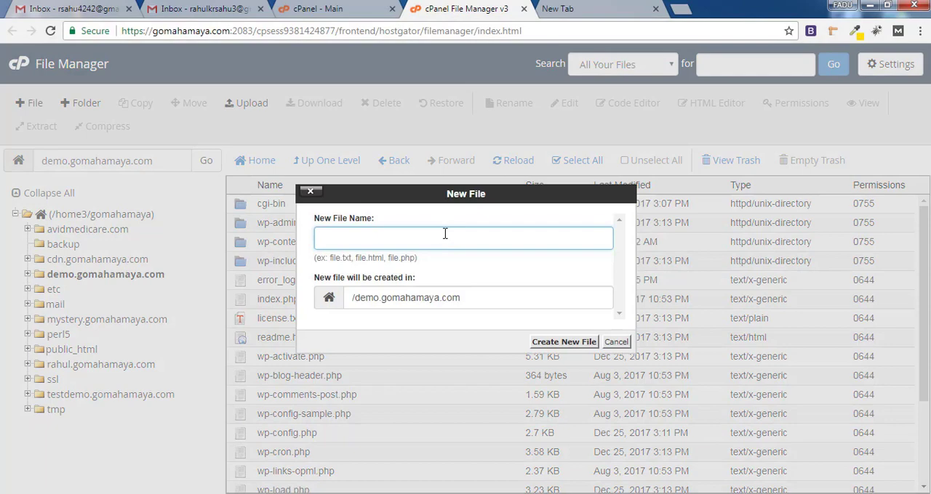
type("r")
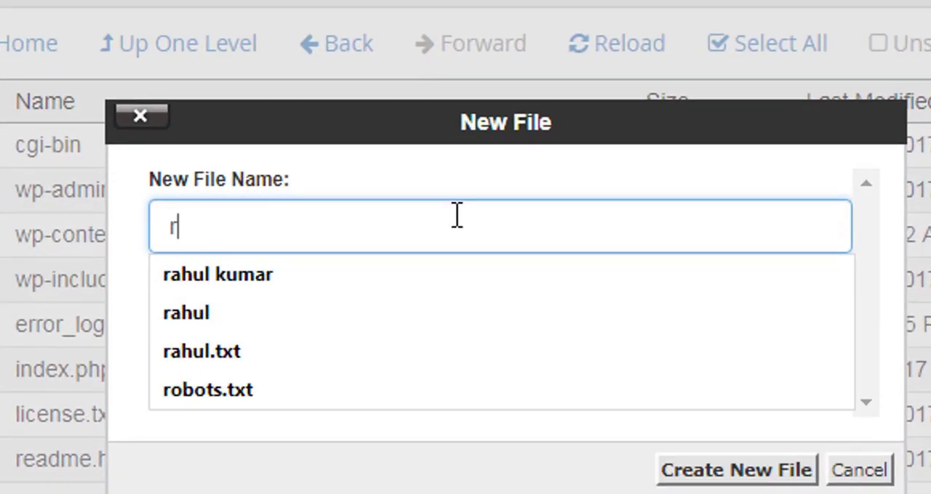
type("obots")
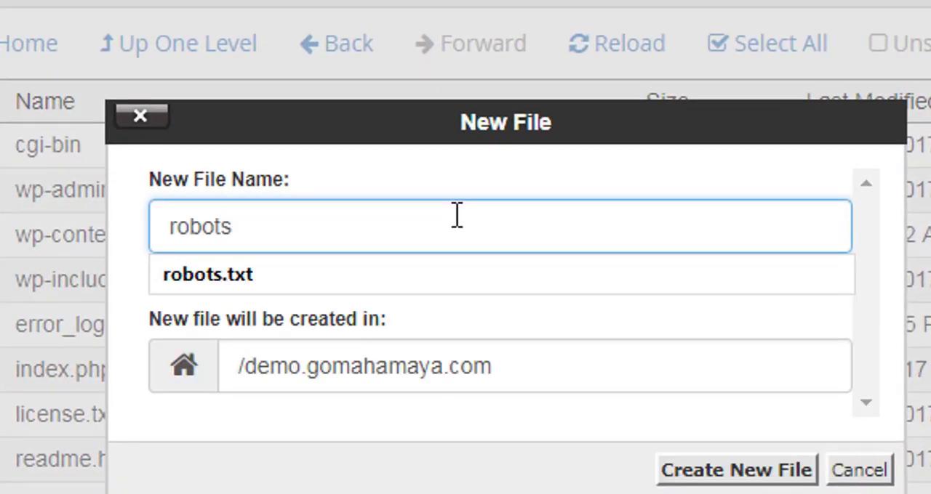
type(".txt")
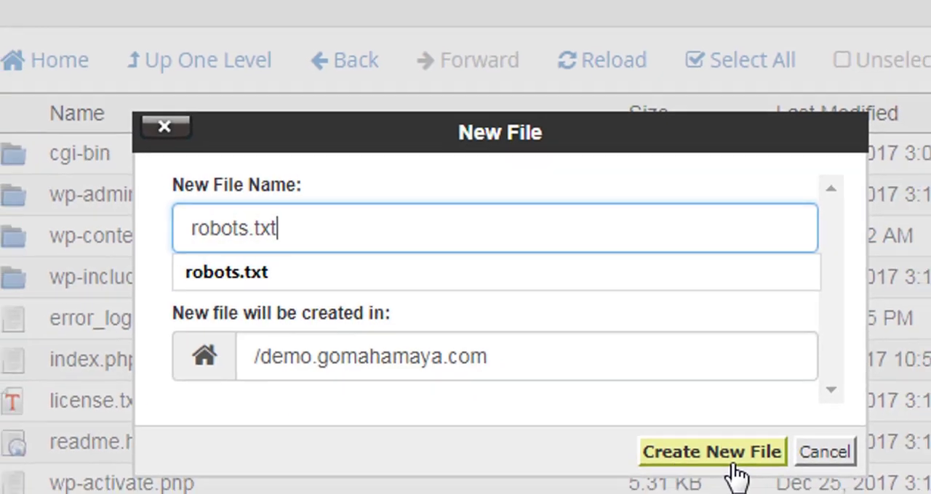
left_click(713, 451)
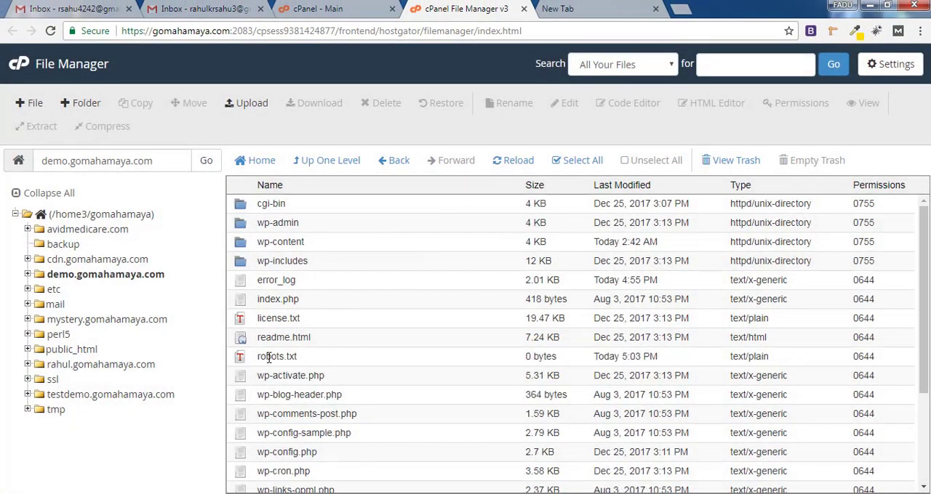
left_click(276, 356)
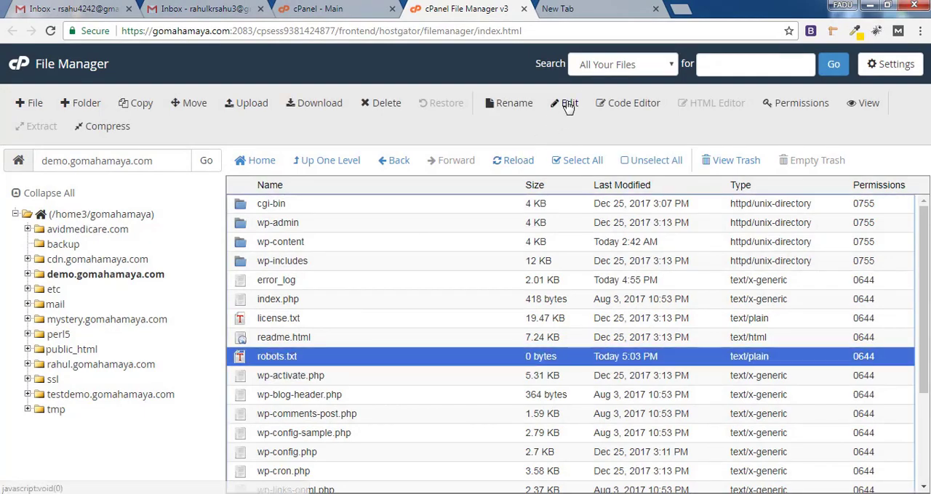
- Edit robots.txt, review the example rules with the Sitemap line, and switch to WordPress admin
left_click(569, 101)
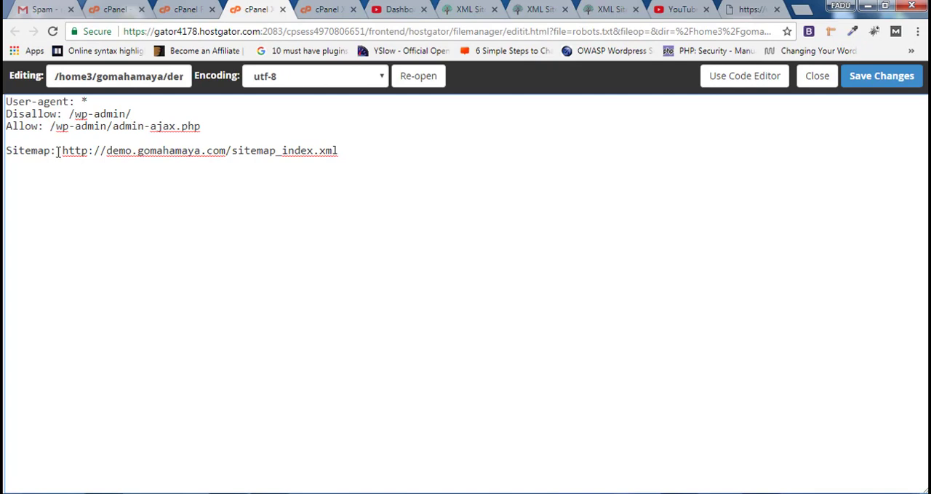
left_click_drag(57, 149, 342, 150)
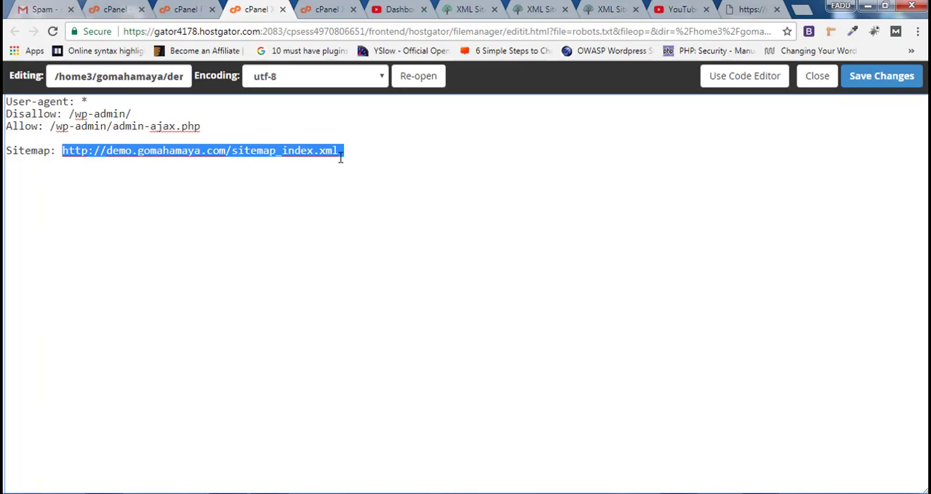
left_click(465, 9)
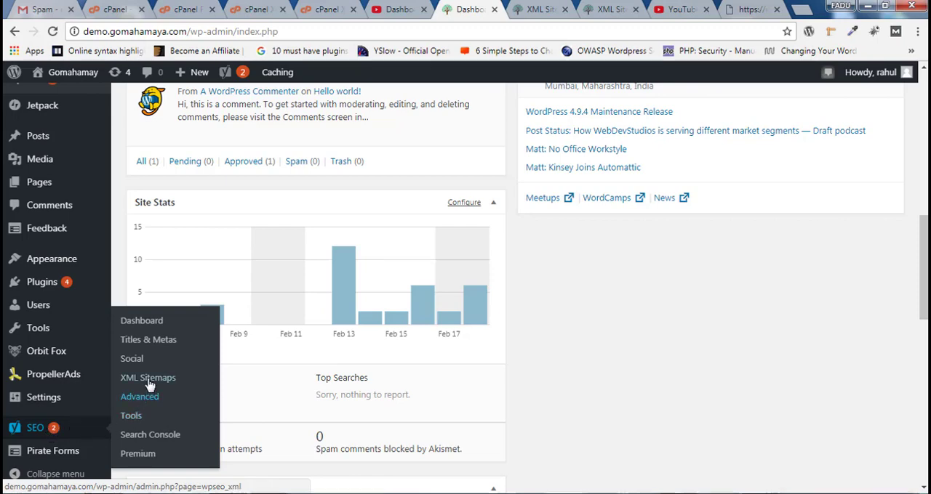
mouse_move(148, 378)
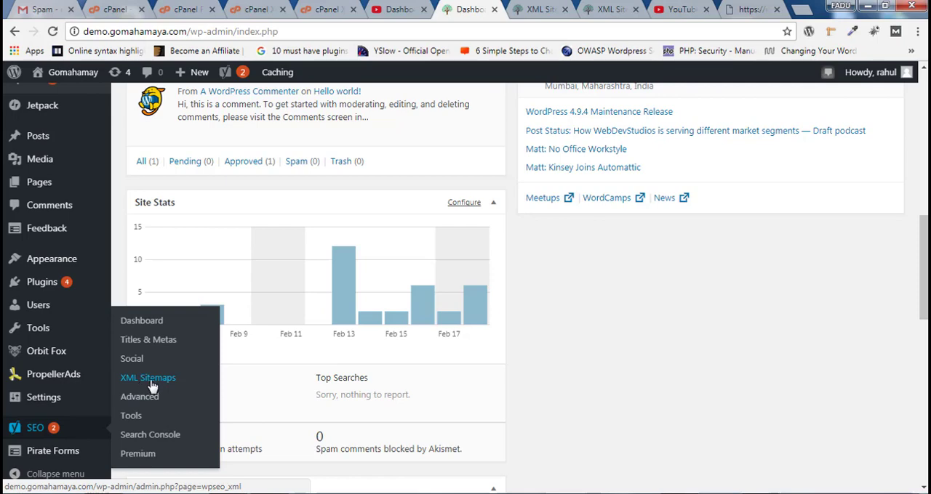
- View Yoast's XML sitemap index page and copy its sitemap_index.xml address
left_click(149, 378)
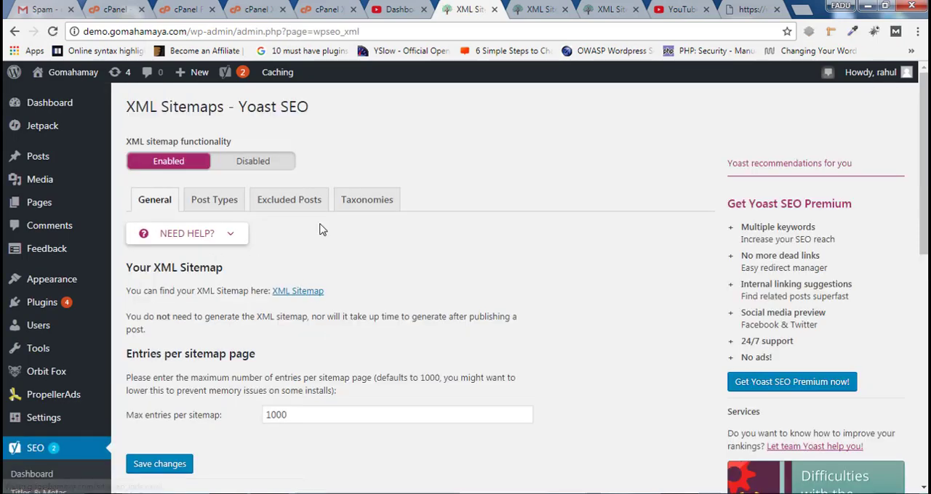
mouse_move(297, 291)
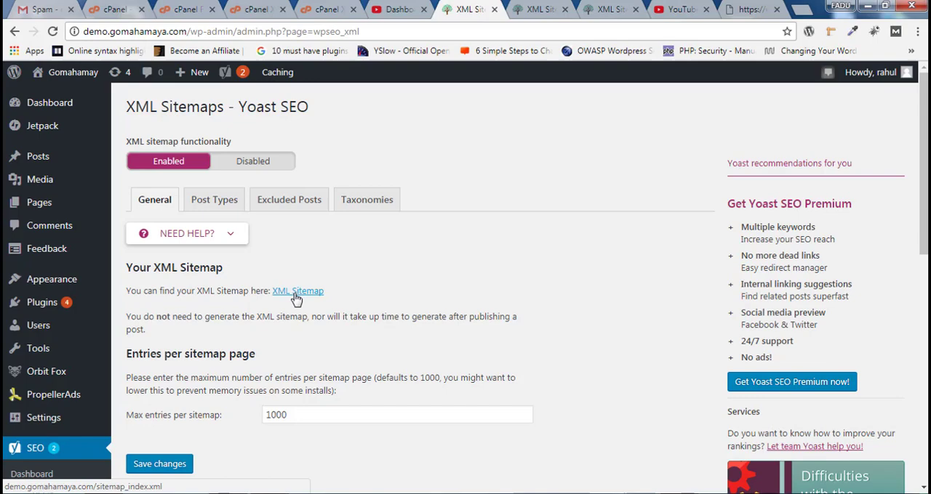
left_click(296, 291)
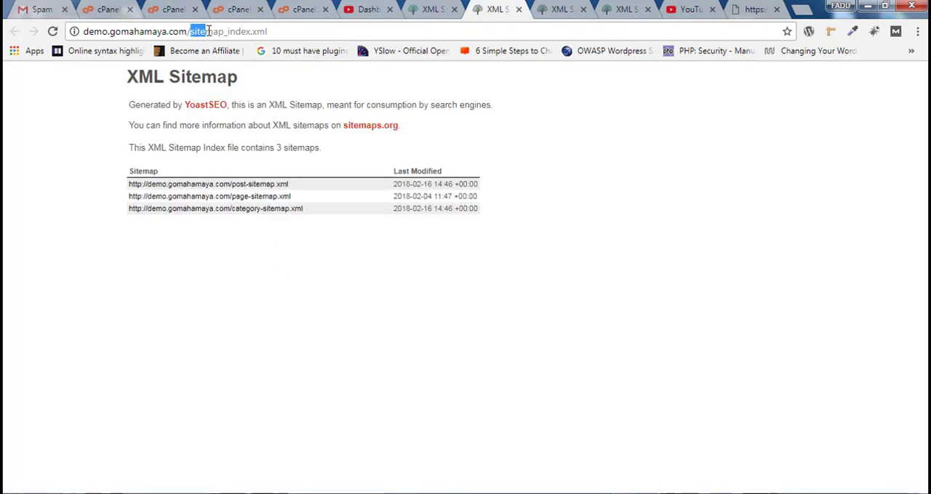
double_click(230, 32)
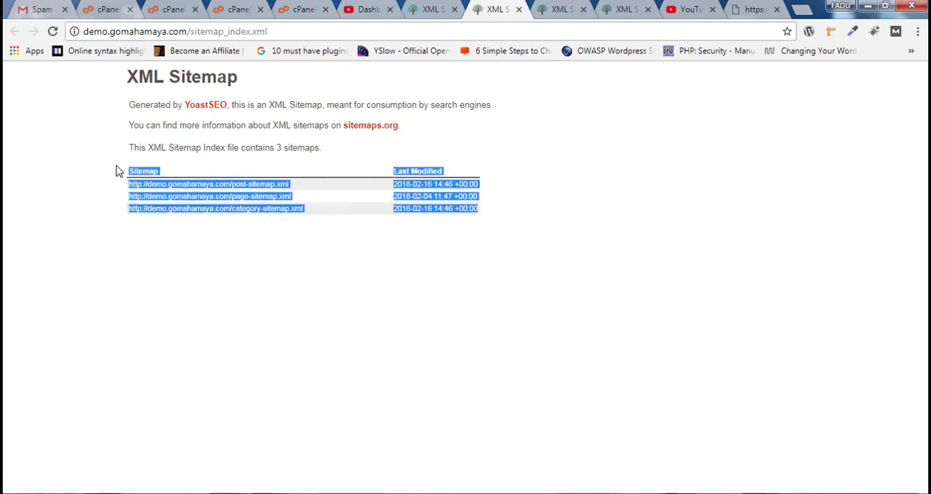
right_click(167, 32)
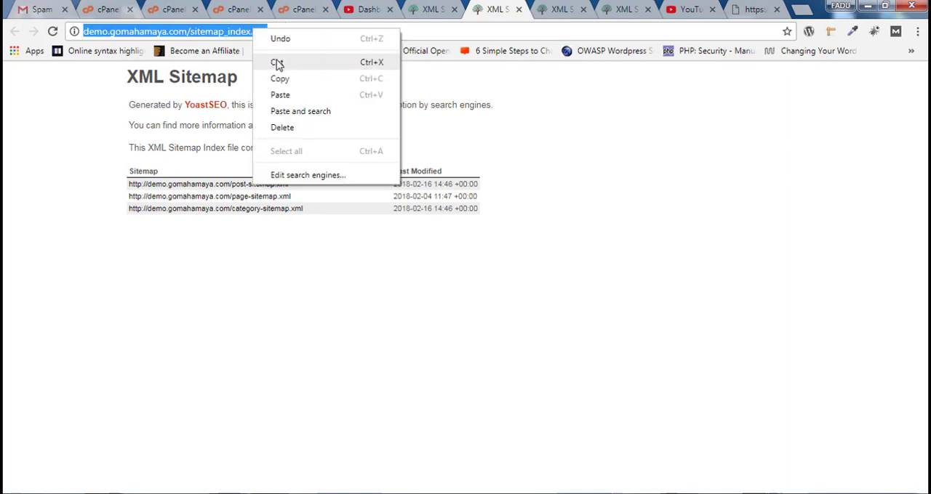
left_click(234, 9)
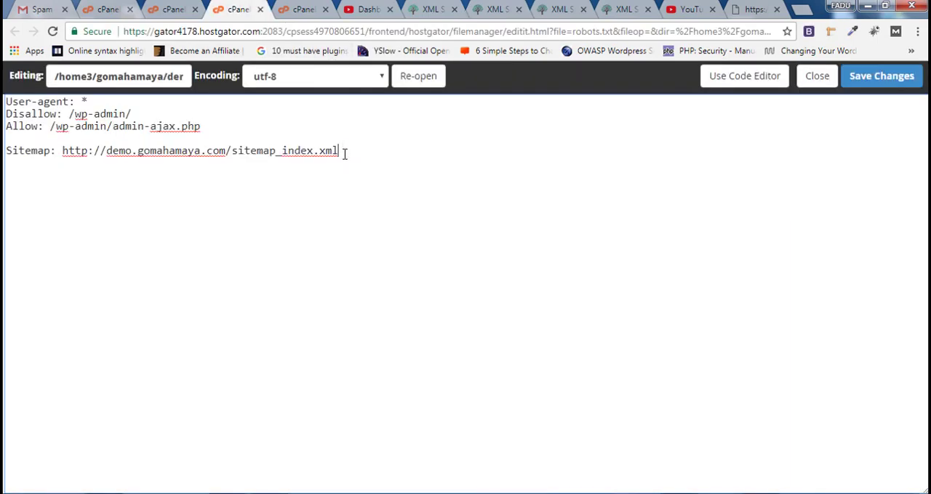
mouse_move(61, 198)
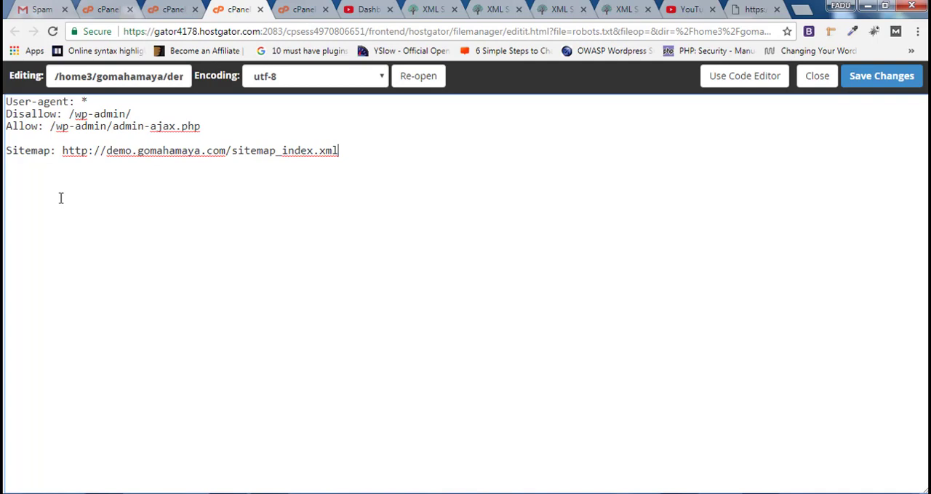
mouse_move(648, 172)
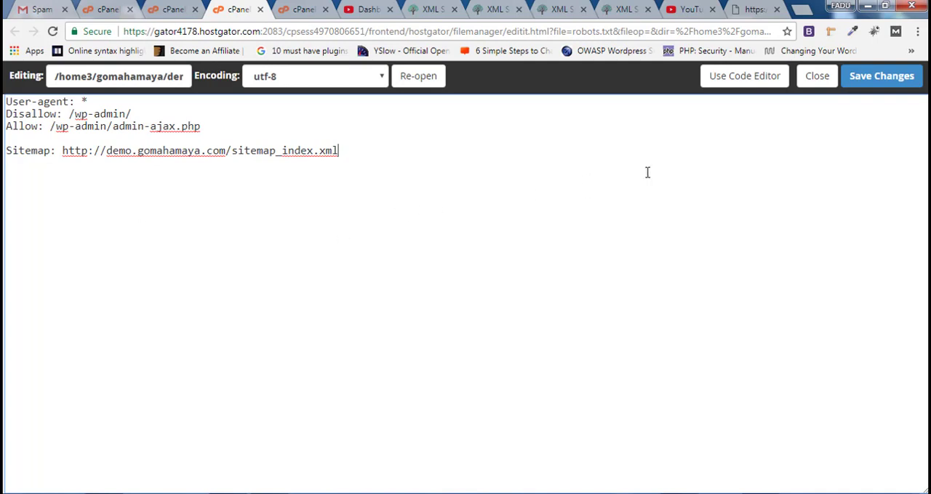
- Add 'Disallow: /wp-content/plugins' on a new line below the Sitemap entry
key("enter")
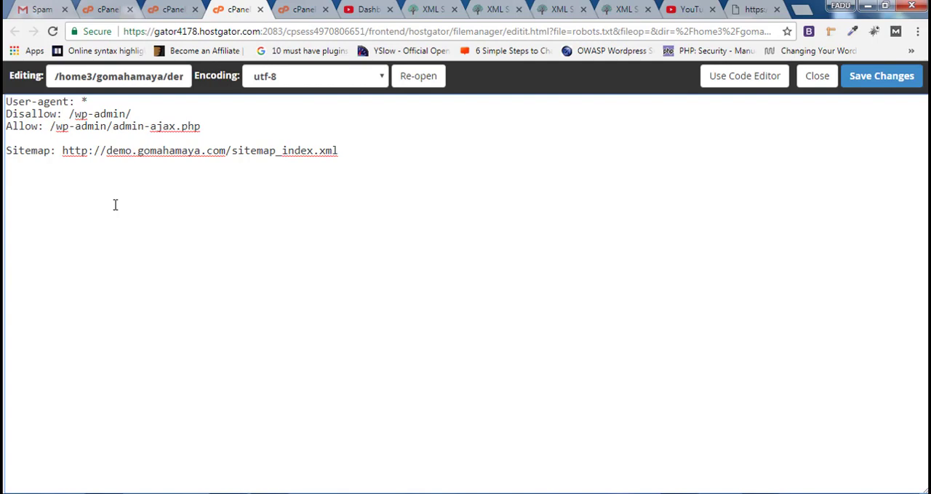
type("Disallow: /wp-content/plugins")
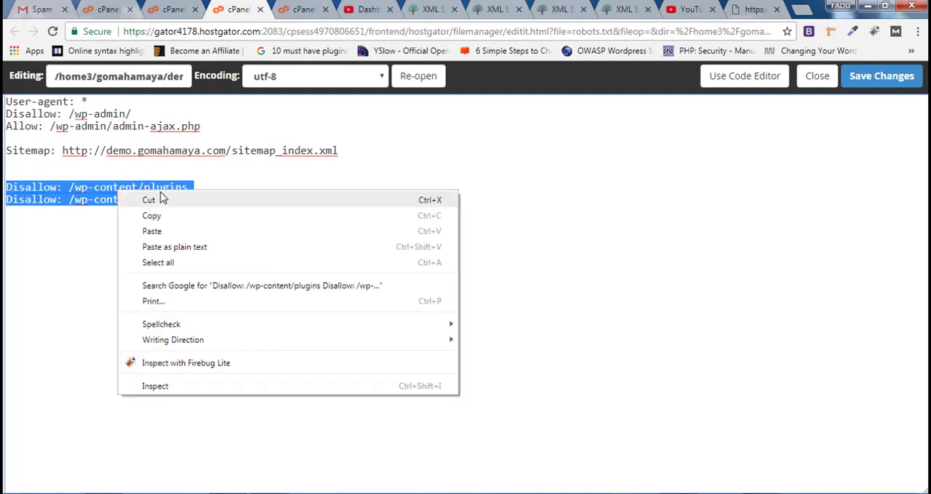
- Cut the two /wp-content Disallow lines and return focus to the robots.txt text
left_click(149, 200)
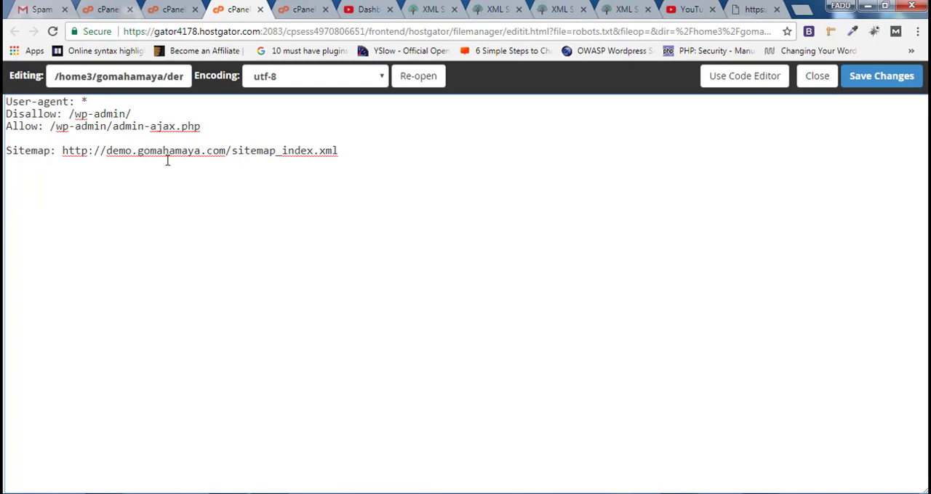
left_click(6, 186)
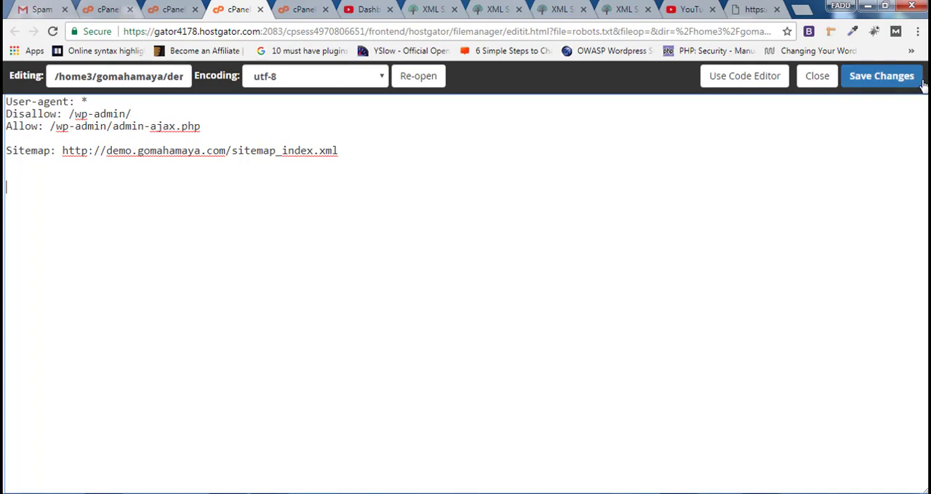
mouse_move(812, 140)
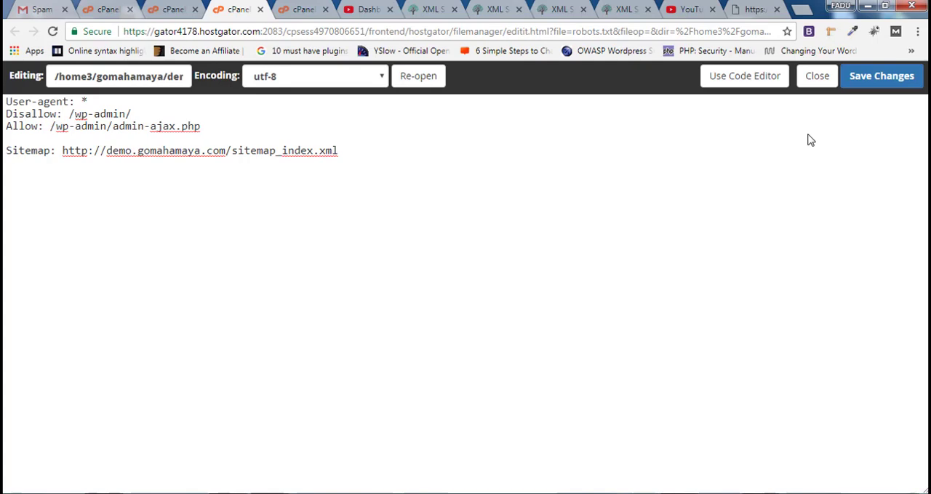
mouse_move(736, 250)
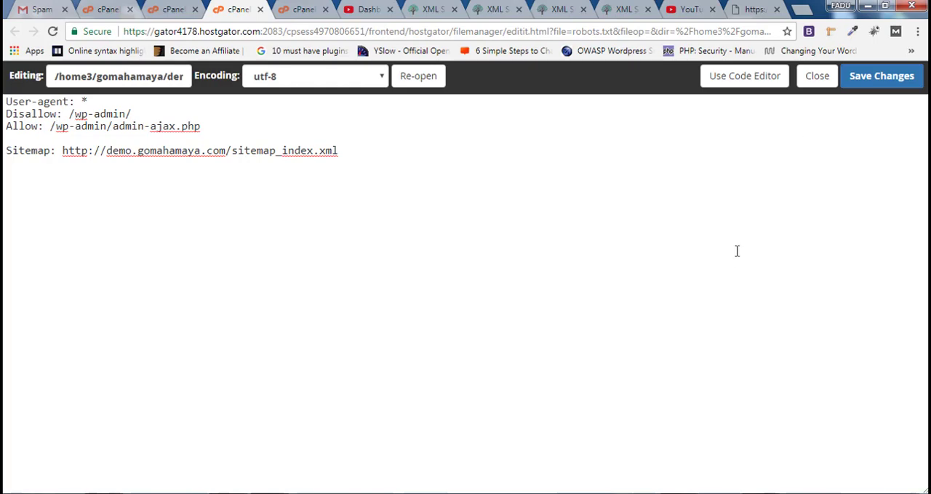